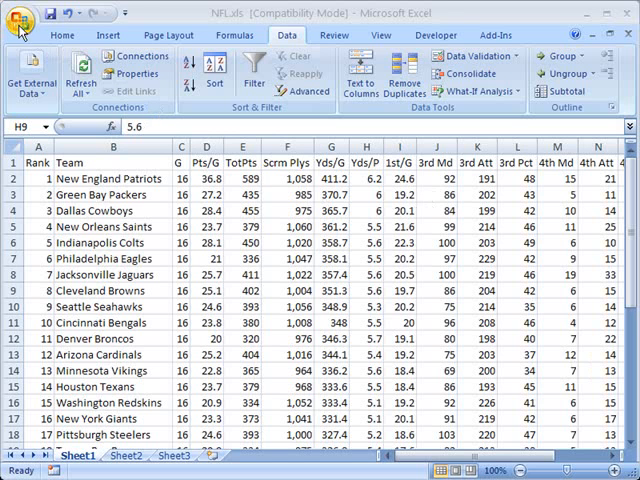
Open the Office menu to inspect the Save As formats for NFL.xls.
{"action": "left_click", "coordinate": [22, 20]}
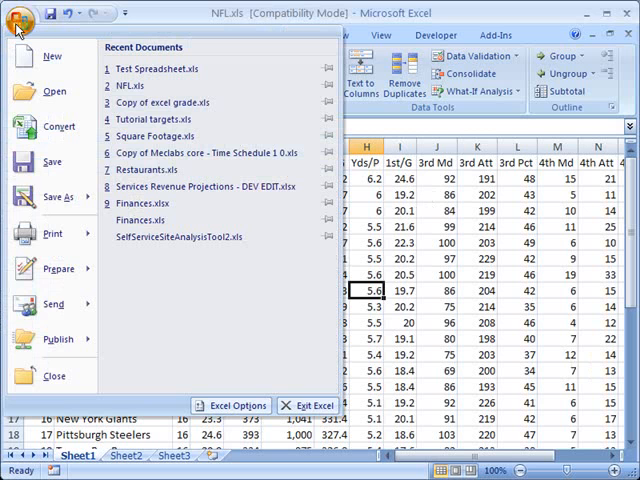
{"action": "mouse_move", "coordinate": [50, 55]}
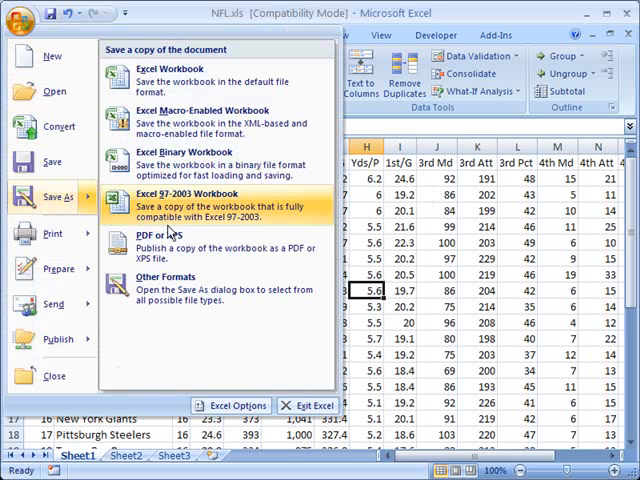
{"action": "mouse_move", "coordinate": [170, 245]}
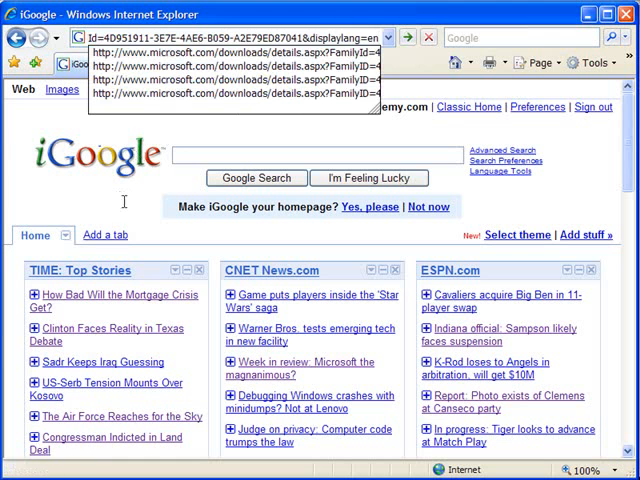
{"action": "left_click", "coordinate": [240, 52]}
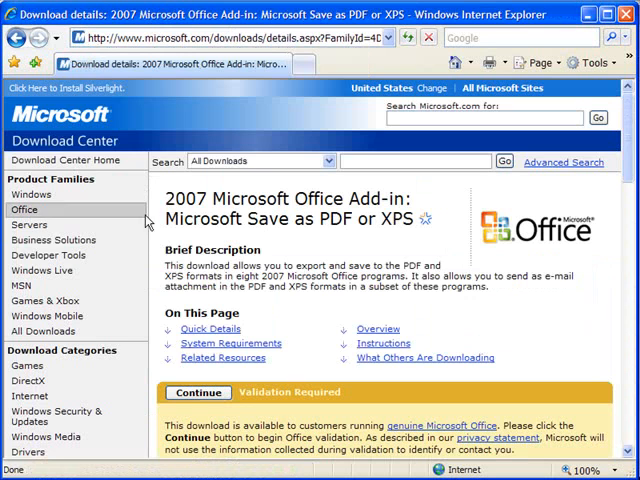
{"action": "mouse_move", "coordinate": [370, 299]}
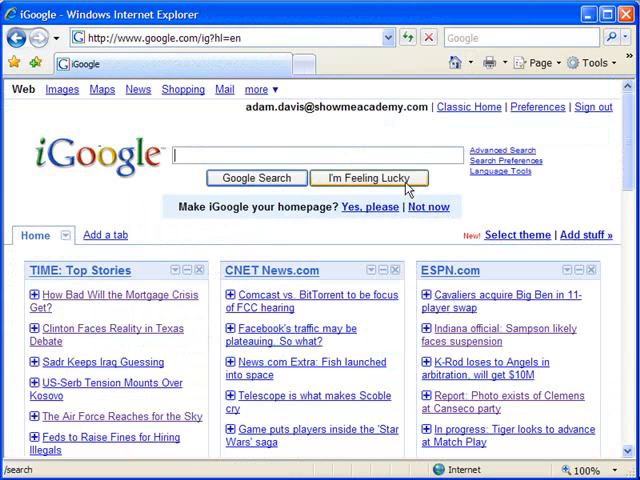
{"action": "mouse_move", "coordinate": [117, 124]}
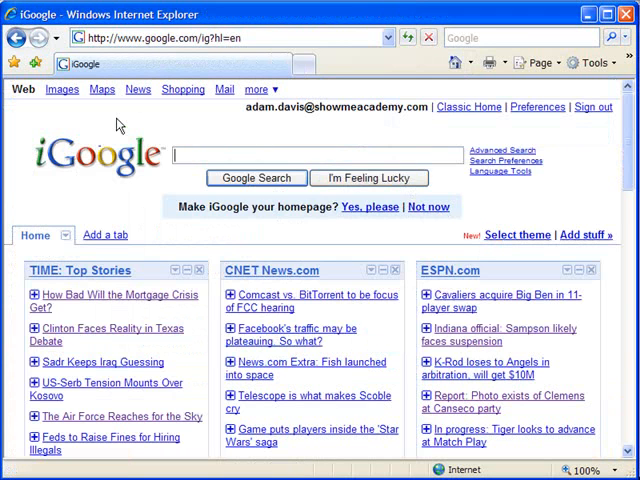
Search Google for 'microsoft save as pdf or xps'.
{"action": "type", "text": "microsoft save as pdf or xps"}
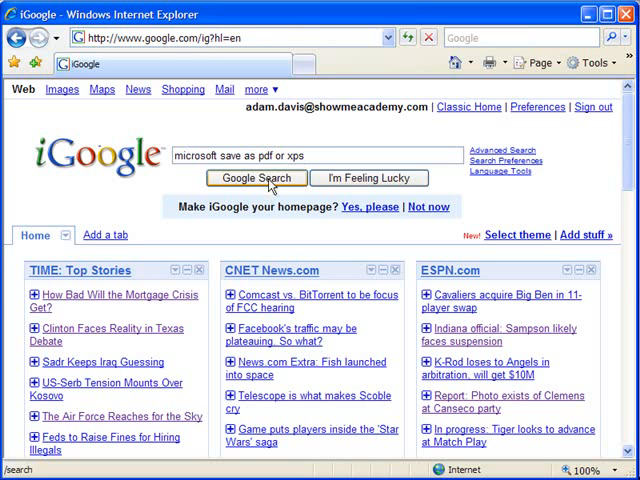
{"action": "left_click", "coordinate": [256, 178]}
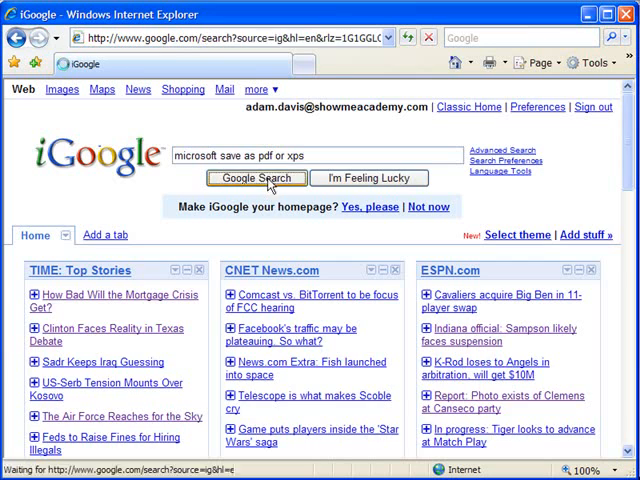
{"action": "left_click", "coordinate": [256, 178]}
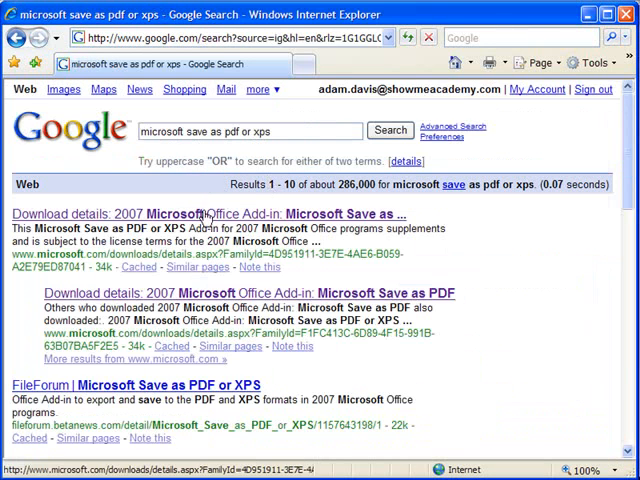
Open the Save as PDF or XPS download page and run genuine Office validation.
{"action": "left_click", "coordinate": [210, 214]}
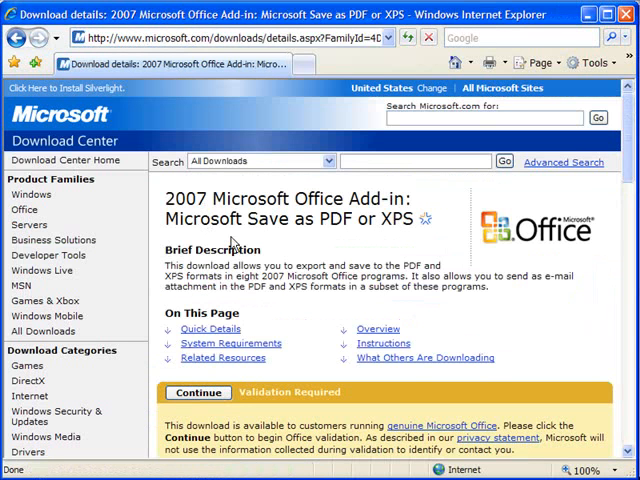
{"action": "mouse_move", "coordinate": [540, 308]}
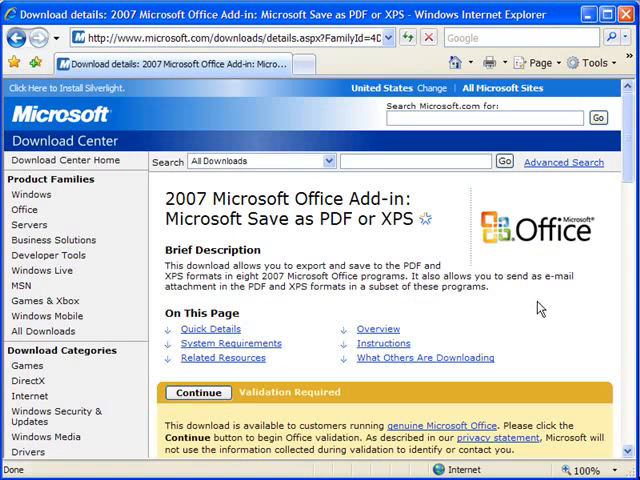
{"action": "scroll", "scroll_direction": "down", "scroll_amount": 3}
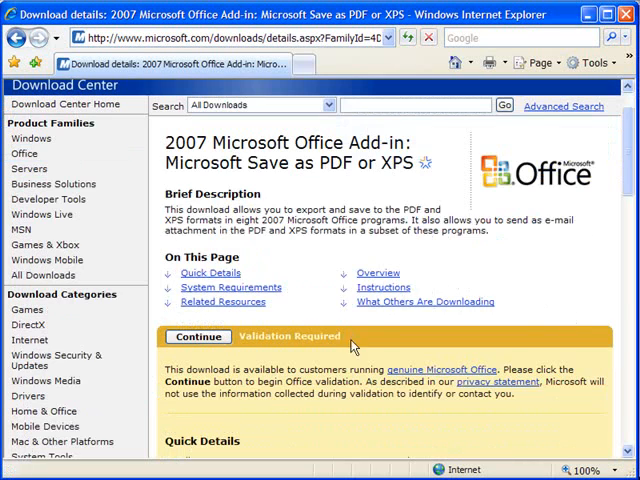
{"action": "mouse_move", "coordinate": [290, 337]}
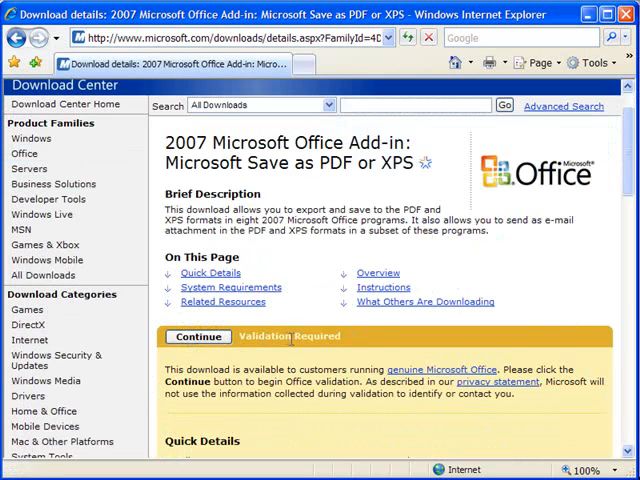
{"action": "mouse_move", "coordinate": [348, 343]}
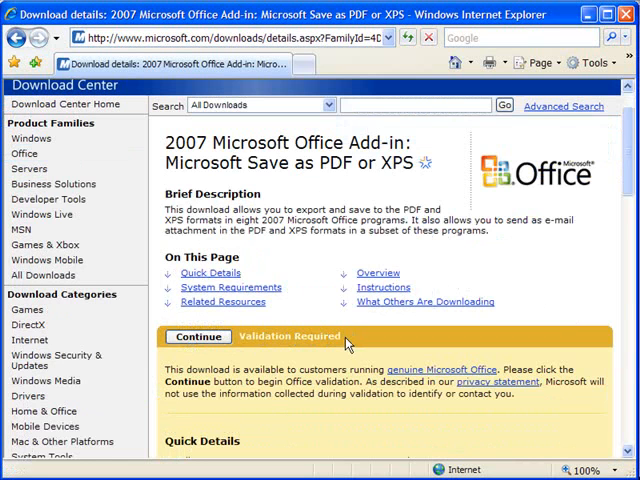
{"action": "mouse_move", "coordinate": [258, 318]}
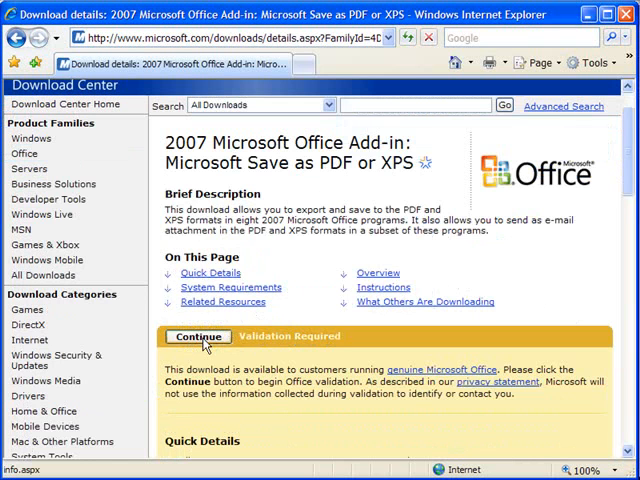
{"action": "left_click", "coordinate": [198, 336]}
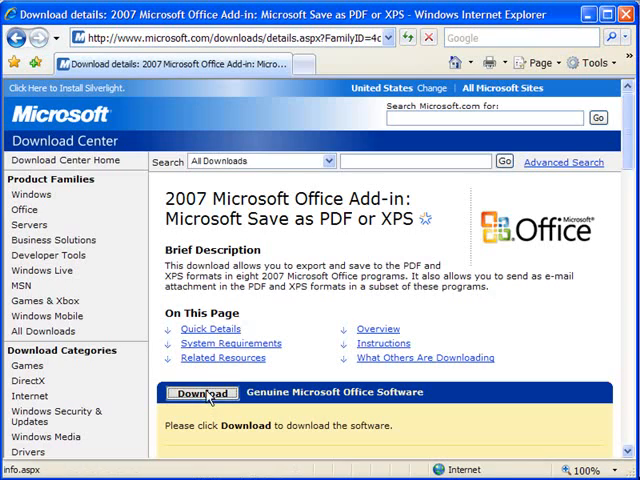
Download SaveAsPDFandXPS.exe to drive D.
{"action": "left_click", "coordinate": [201, 393]}
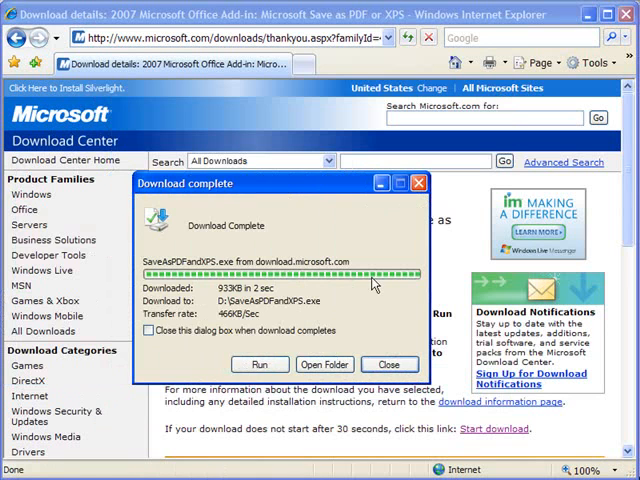
{"action": "mouse_move", "coordinate": [259, 363]}
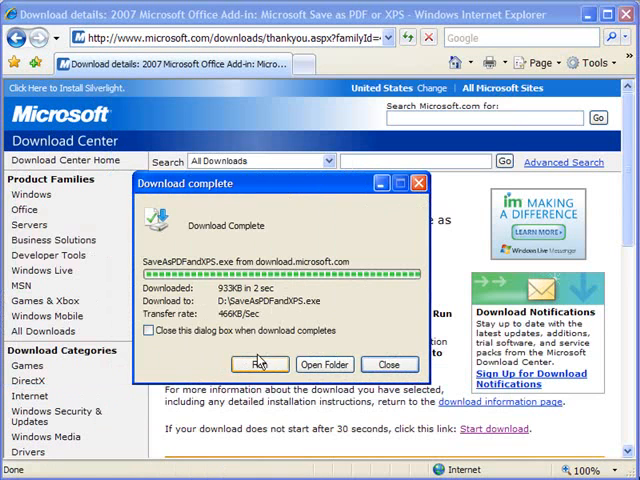
{"action": "mouse_move", "coordinate": [304, 220]}
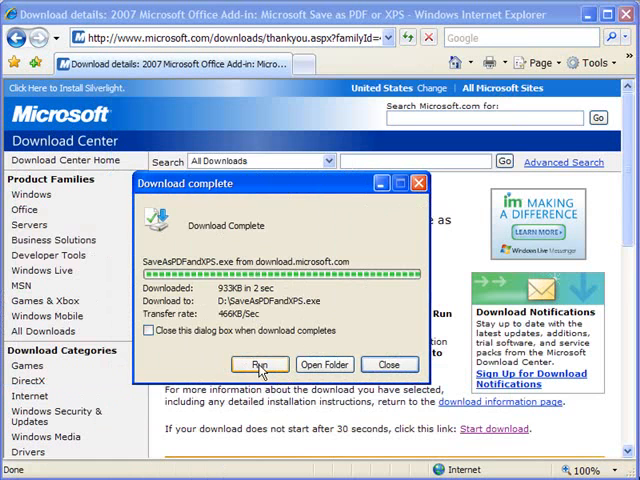
Run SaveAsPDFandXPS.exe, accept the license terms, and complete the installation.
{"action": "left_click", "coordinate": [259, 363]}
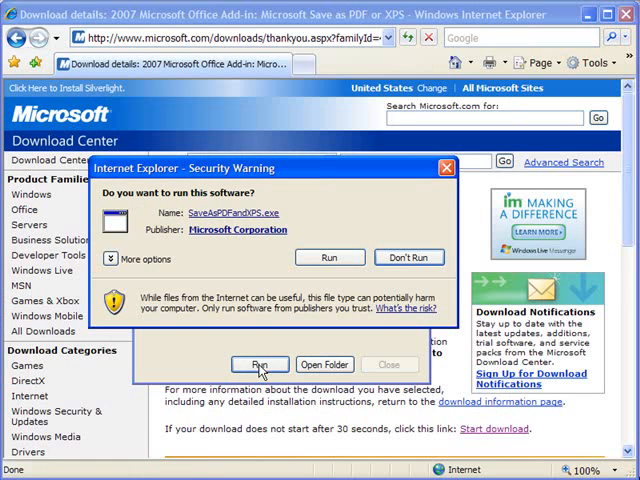
{"action": "mouse_move", "coordinate": [333, 217]}
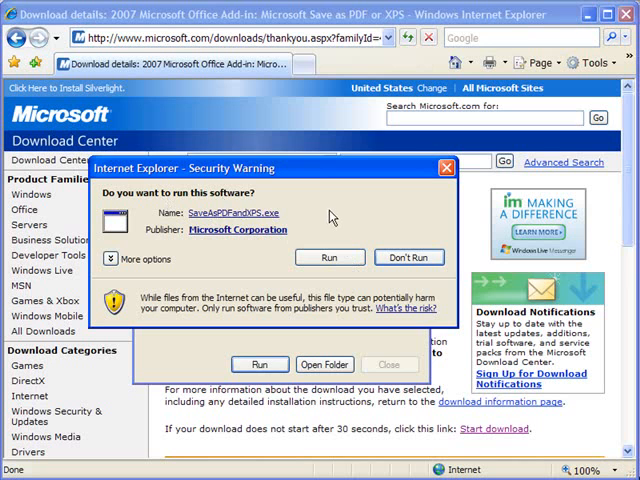
{"action": "mouse_move", "coordinate": [253, 242]}
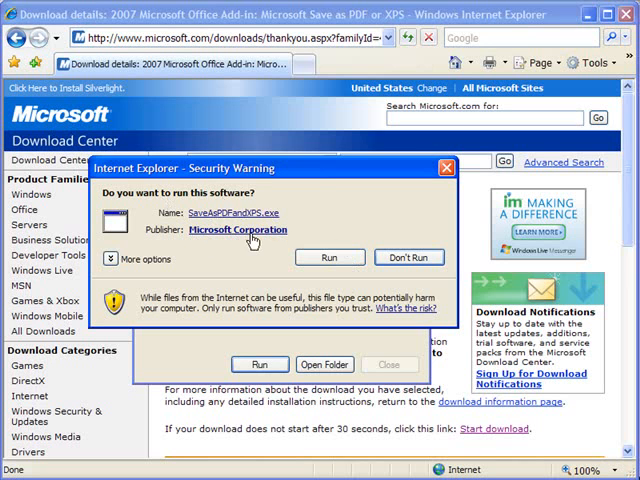
{"action": "left_click", "coordinate": [330, 257]}
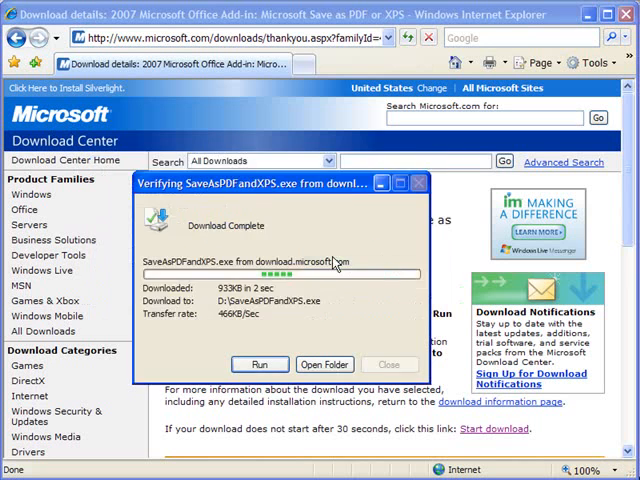
{"action": "left_click", "coordinate": [259, 363]}
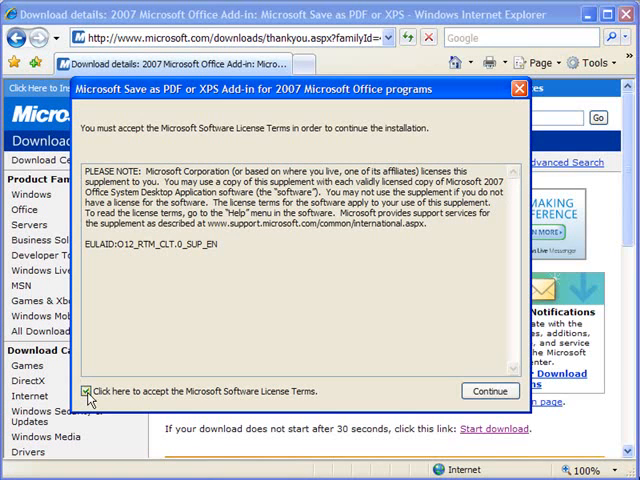
{"action": "left_click", "coordinate": [85, 390]}
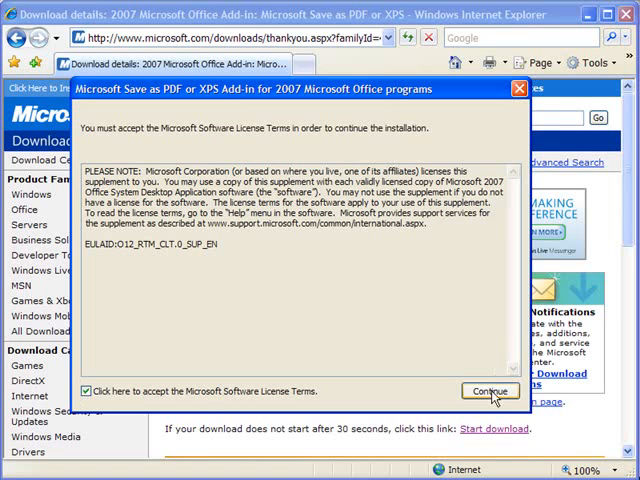
{"action": "left_click", "coordinate": [489, 390]}
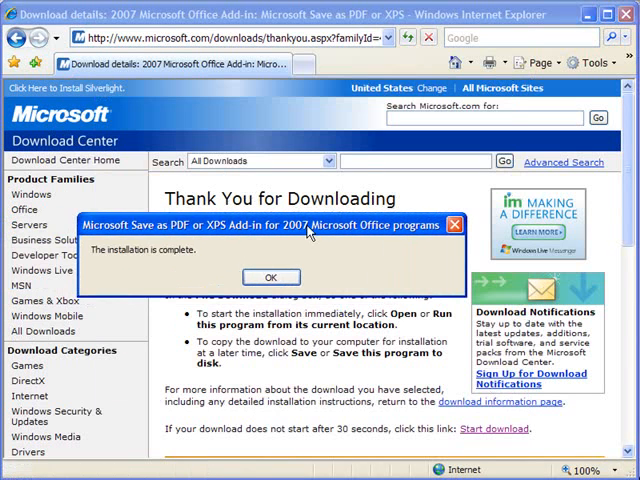
{"action": "mouse_move", "coordinate": [510, 223]}
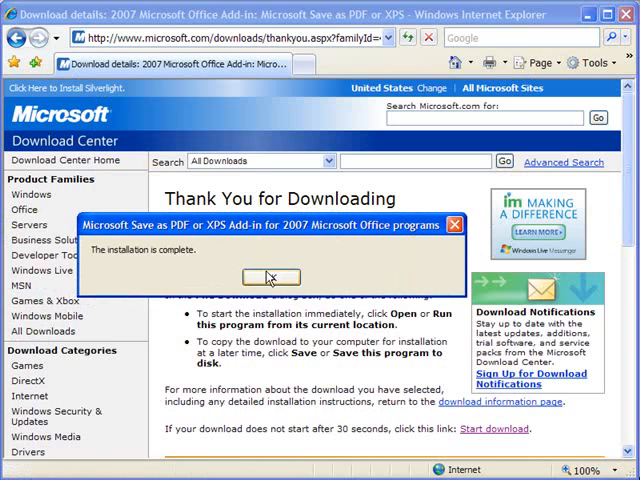
{"action": "left_click", "coordinate": [270, 277]}
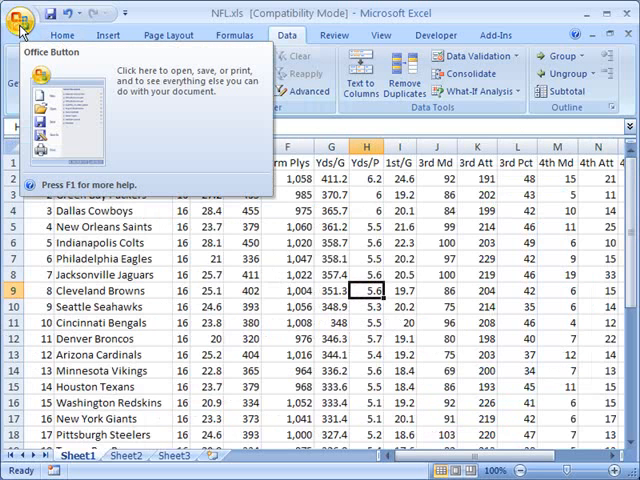
Show the Office menu's Save As options for NFL.xls, now including PDF or XPS.
{"action": "left_click", "coordinate": [20, 22]}
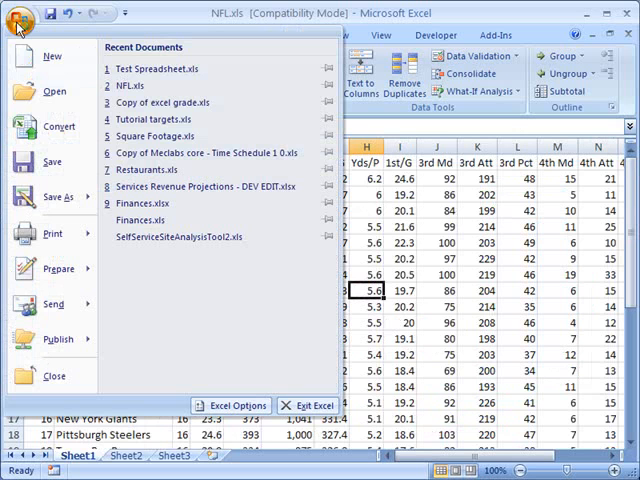
{"action": "left_click", "coordinate": [57, 197]}
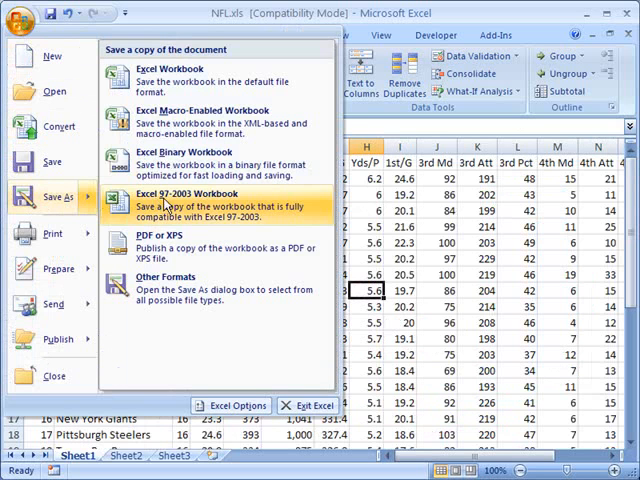
{"action": "mouse_move", "coordinate": [200, 247]}
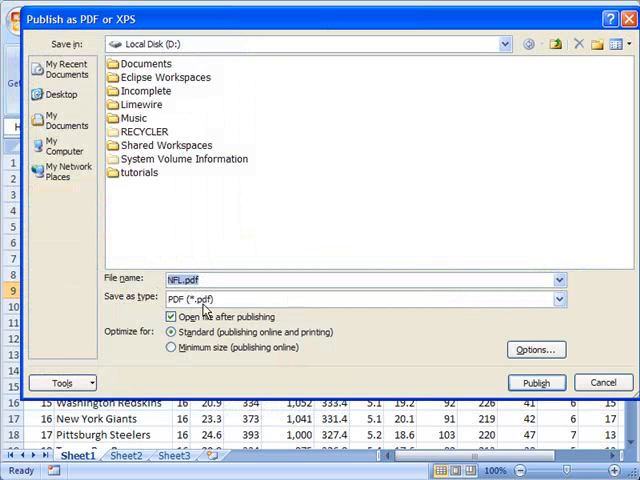
{"action": "mouse_move", "coordinate": [495, 317]}
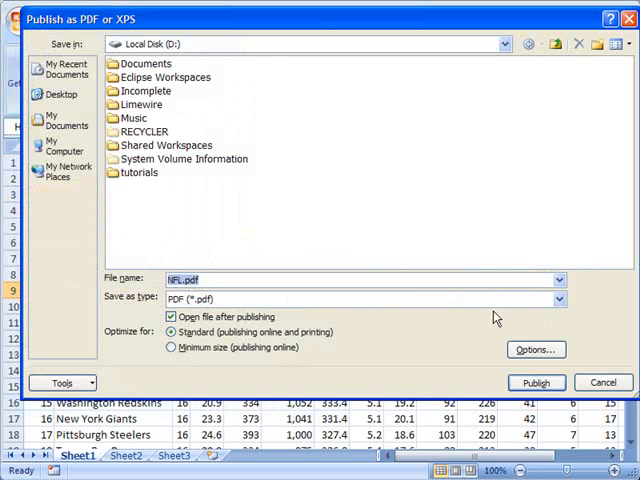
Publish NFL.xls as NFL.pdf on drive D with open-after-publishing enabled.
{"action": "left_click", "coordinate": [553, 298]}
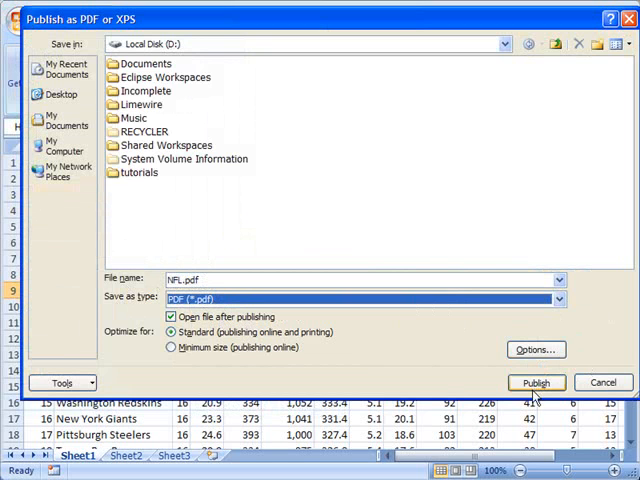
{"action": "left_click", "coordinate": [536, 382]}
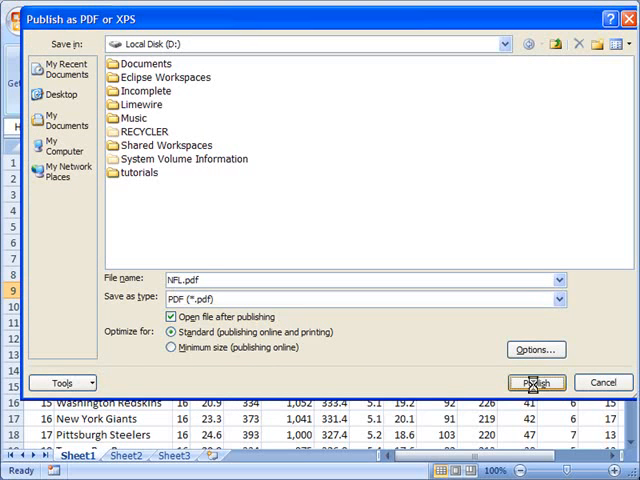
{"action": "left_click", "coordinate": [536, 382]}
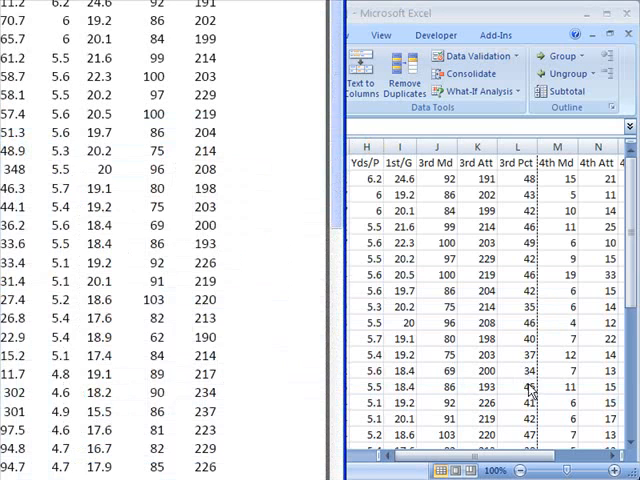